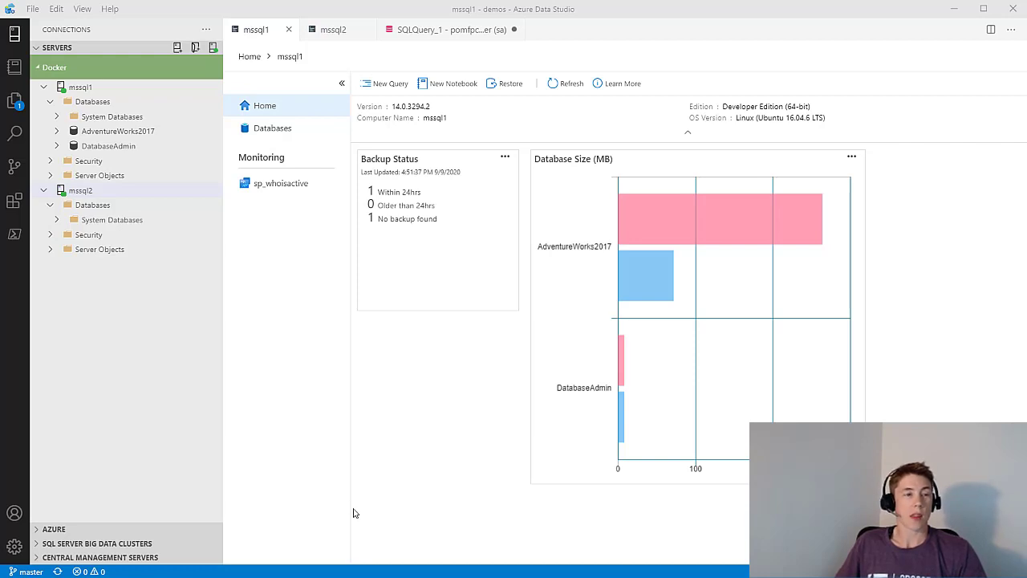
mouse_move(304, 314)
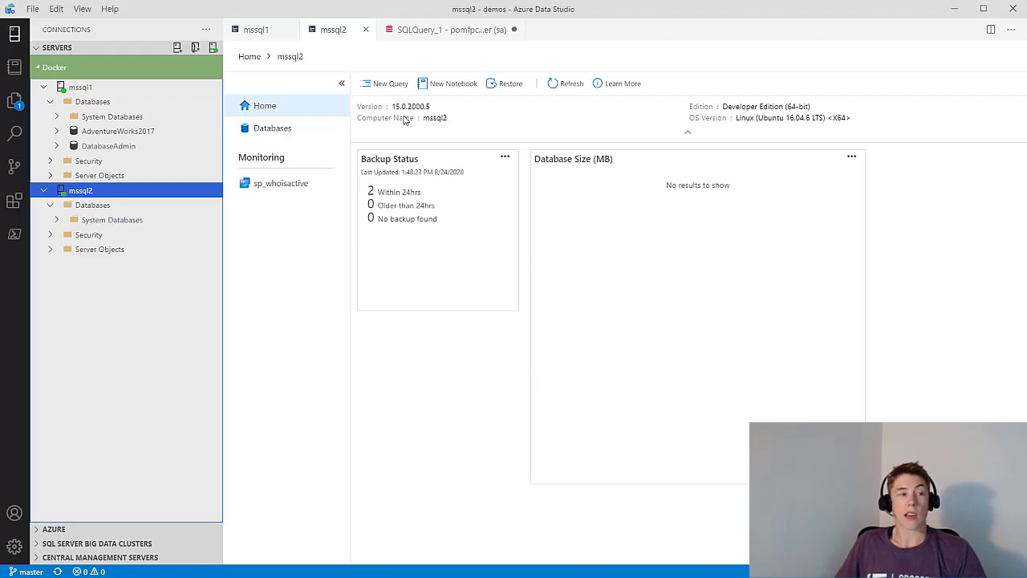
mouse_move(463, 235)
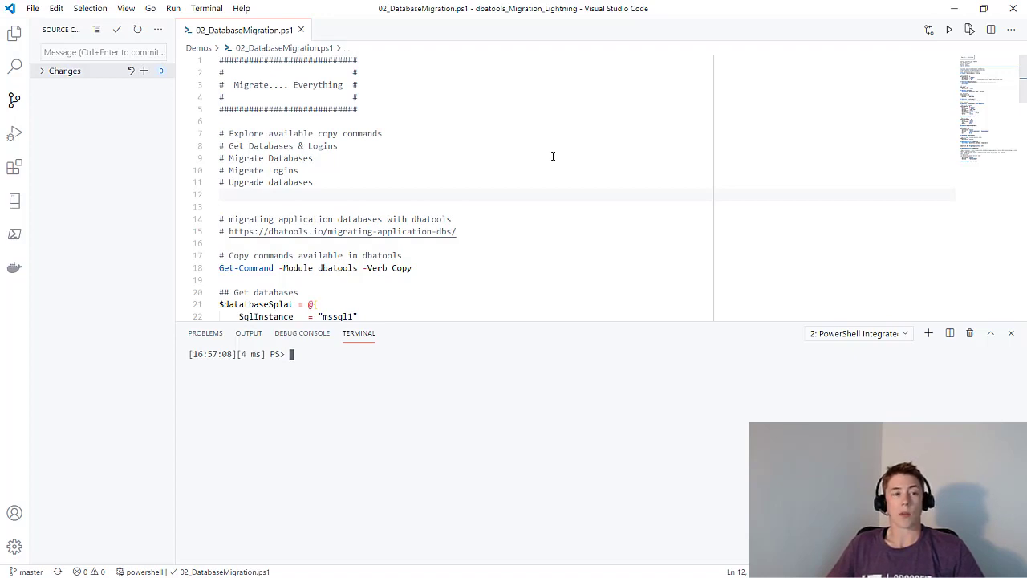
Step: Scroll down to the database-listing block after listing the dbatools Copy commands
scroll("down", 3)
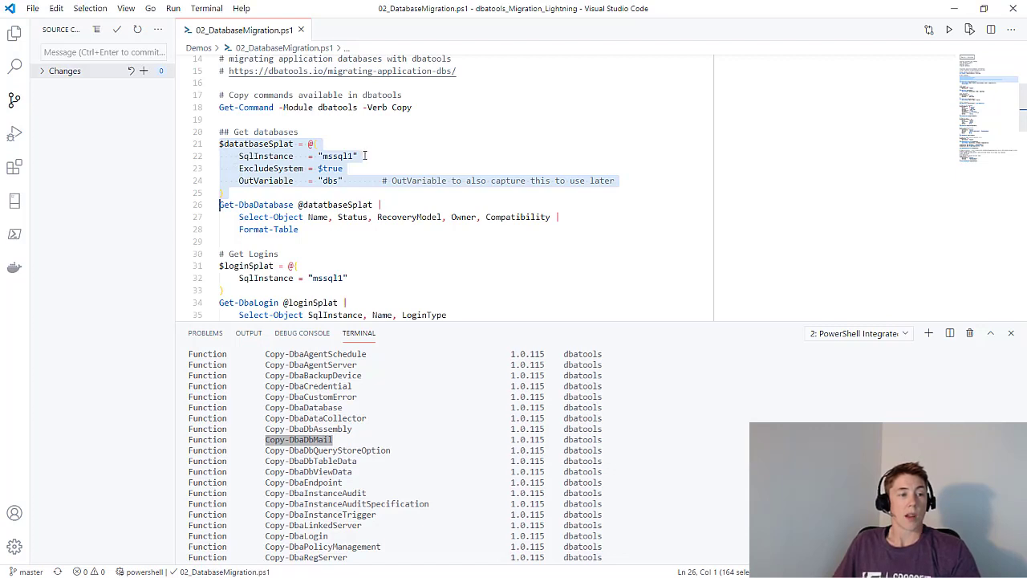
Step: Run the Get-DbaDatabase splat to show AdventureWorks2017 and DatabaseAdmin at Version140
left_click(377, 156)
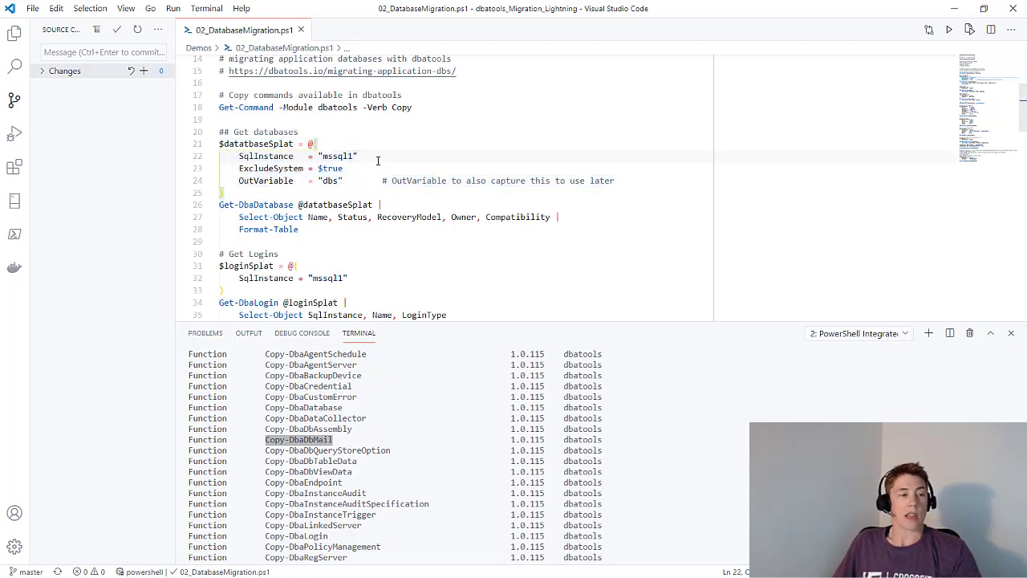
left_click(343, 169)
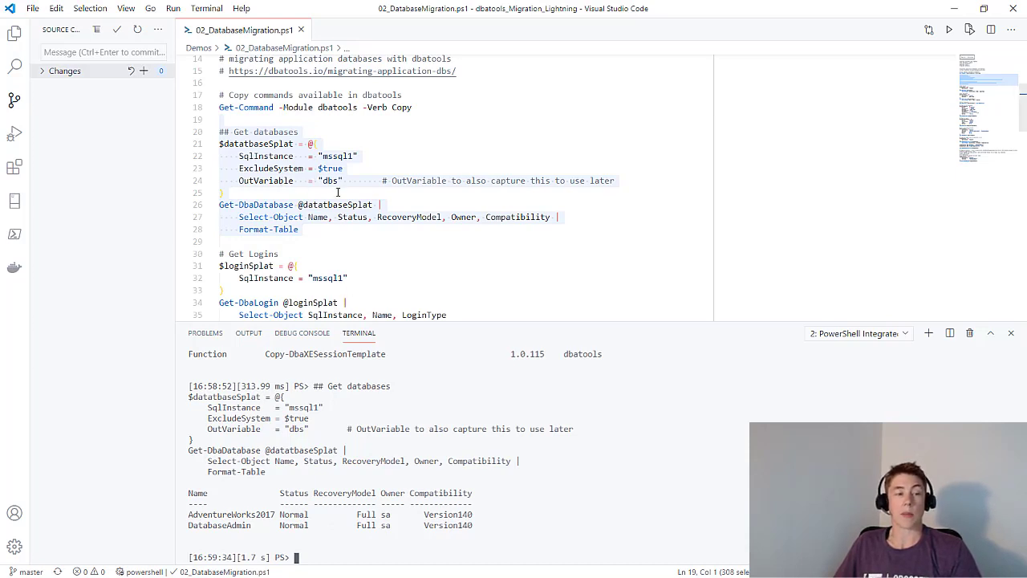
scroll("down", 3)
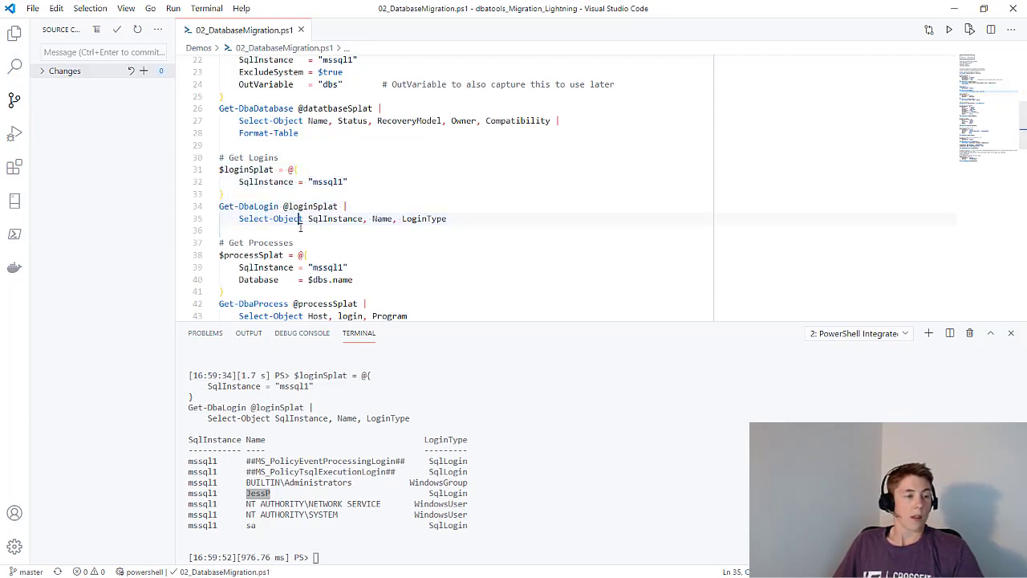
Step: Run the Get Logins, Get Processes and Kill Processes blocks against mssql1
scroll("down", 3)
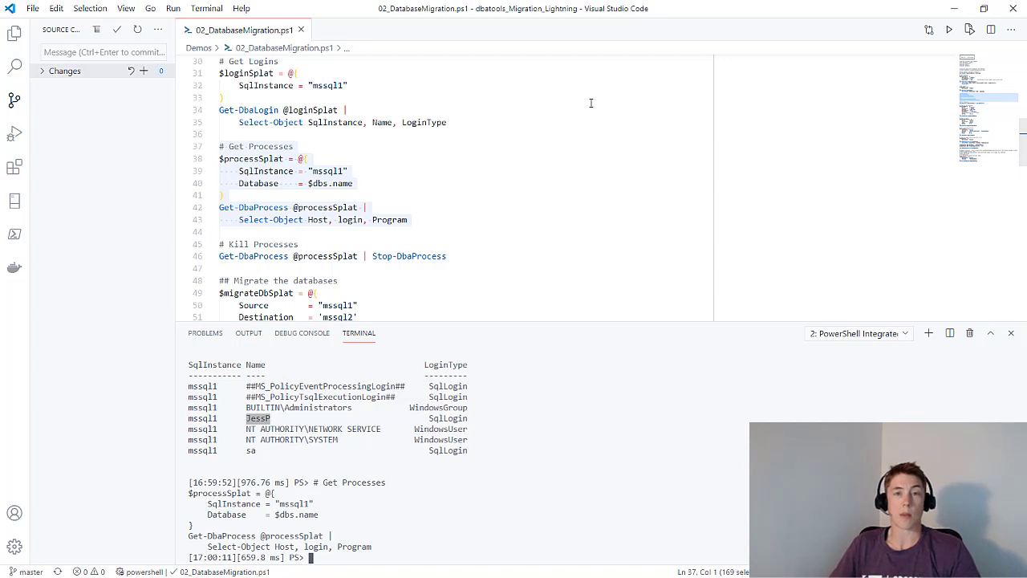
mouse_move(210, 487)
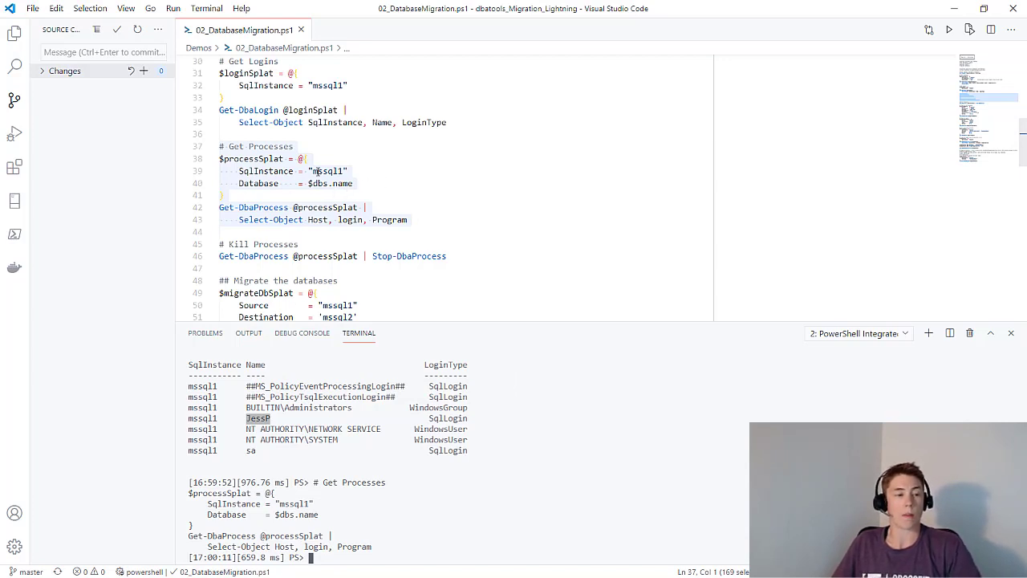
scroll("down", 3)
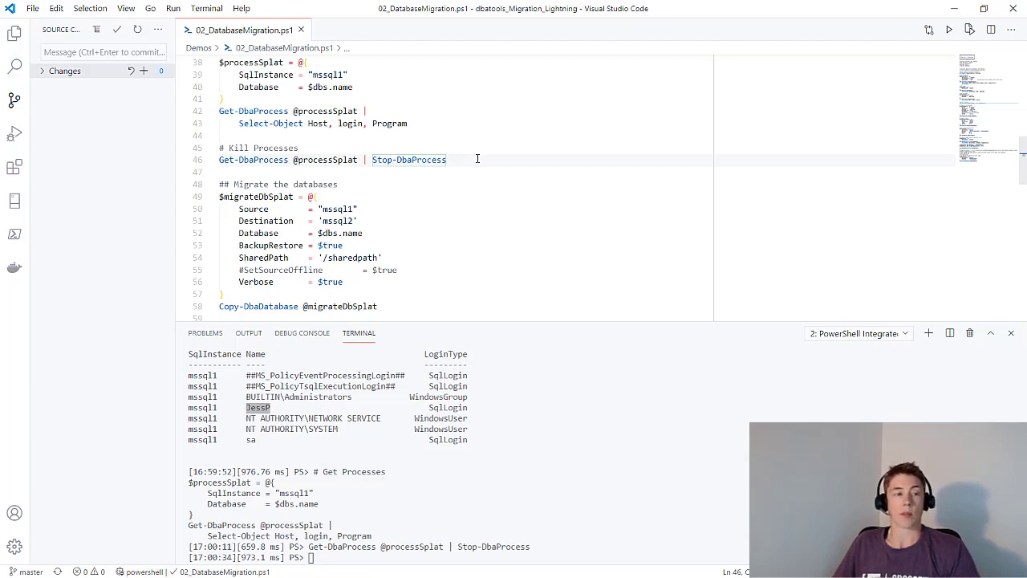
scroll("down", 3)
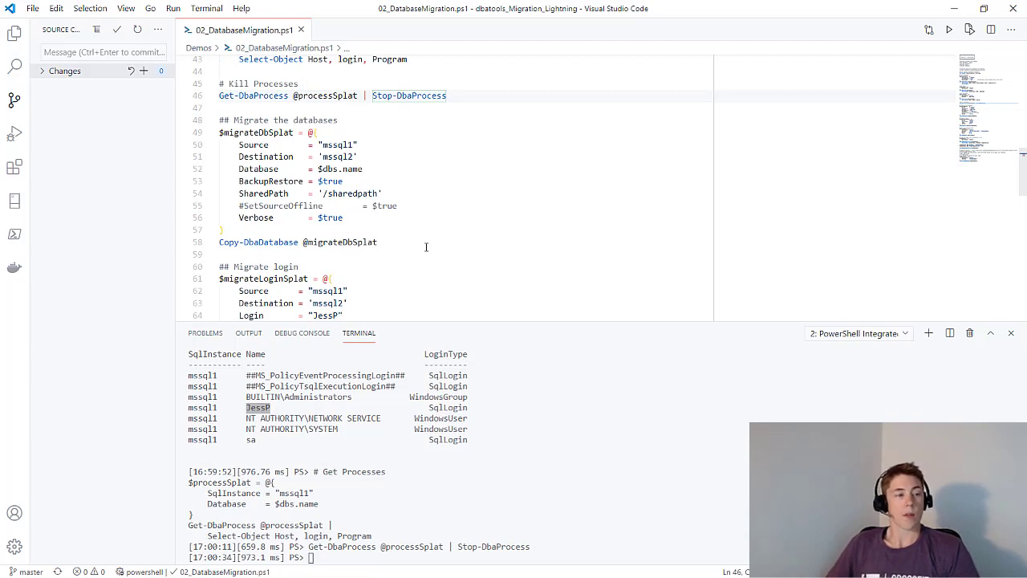
mouse_move(225, 242)
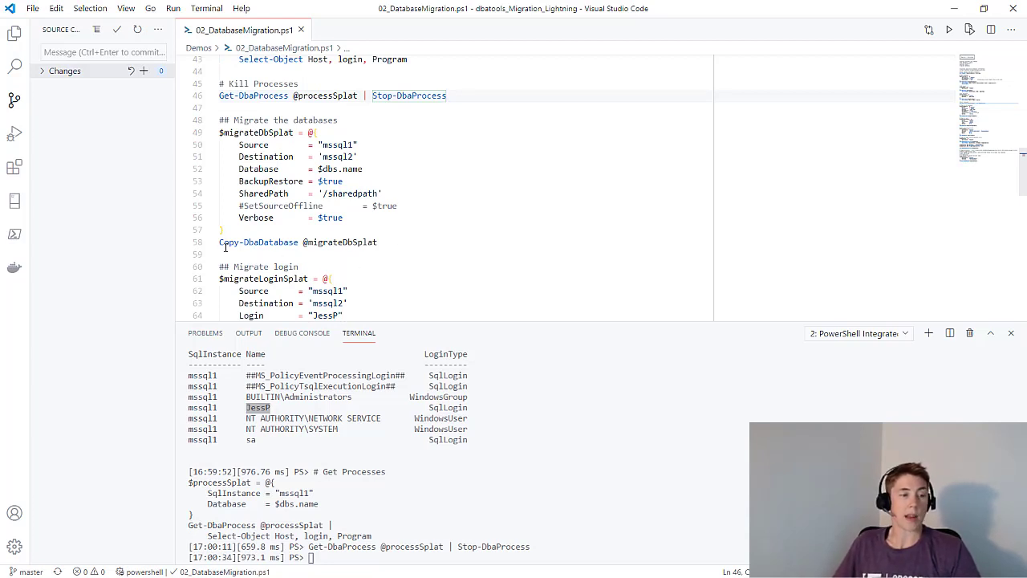
Step: Run Copy-DbaDatabase to move AdventureWorks2017 and DatabaseAdmin to mssql2
double_click(257, 241)
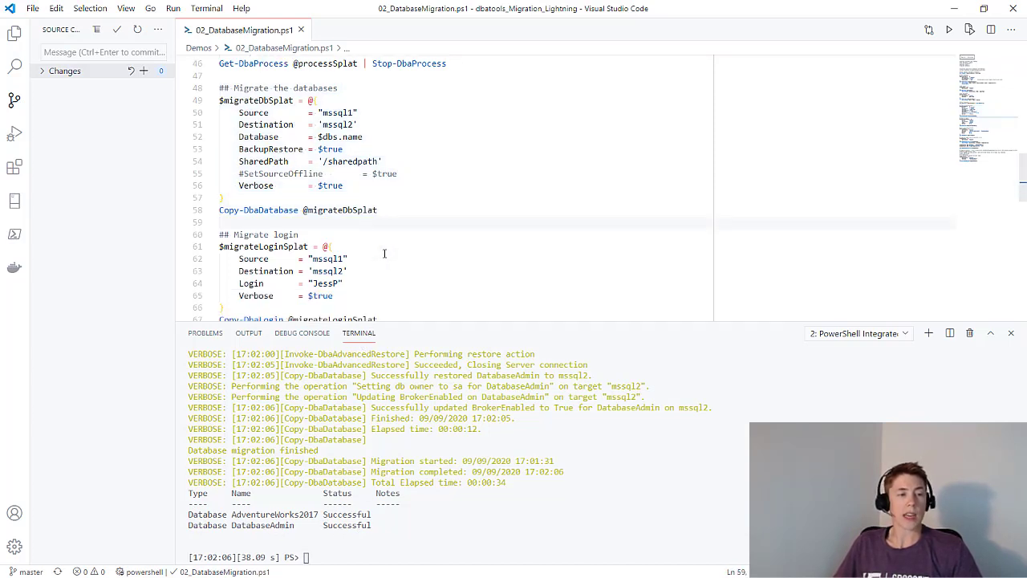
Step: Copy the JessP login to mssql2 and run Set-DbaDbState to take source databases offline
scroll("down", 3)
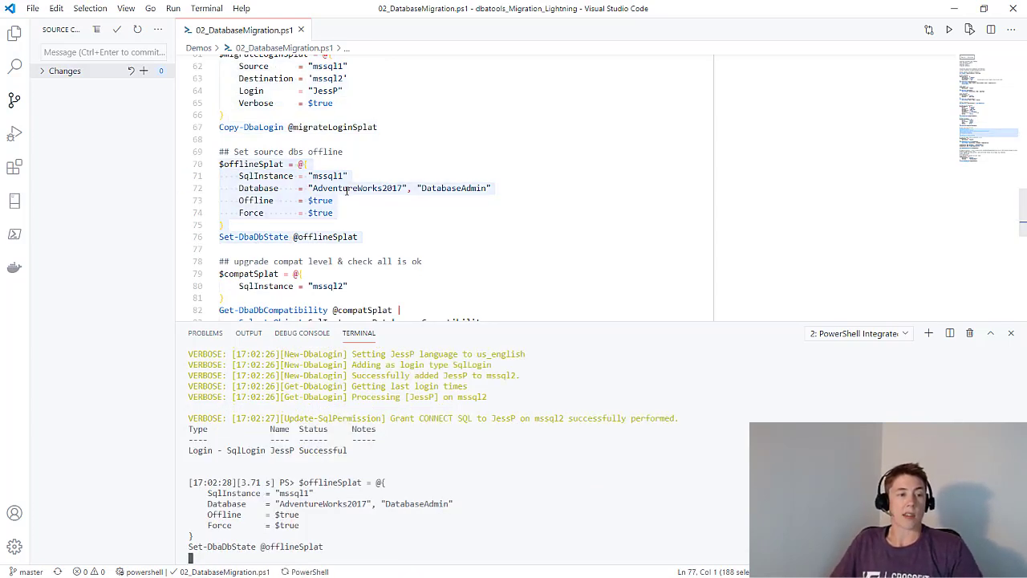
Step: Check compatibility, then set DatabaseAdmin on mssql2 to Version150 with Set-DbaDbCompatibility
key("Enter")
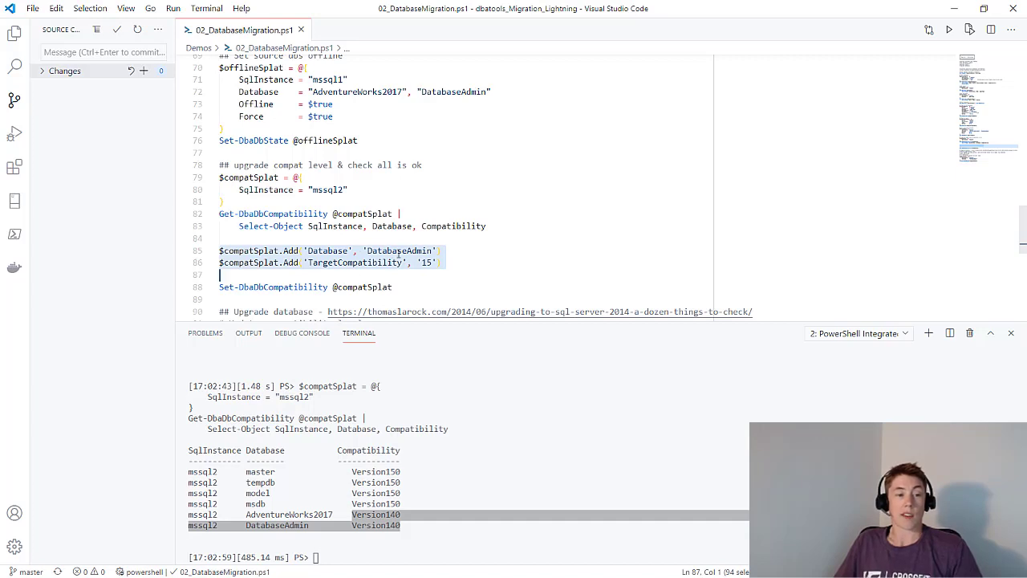
mouse_move(482, 261)
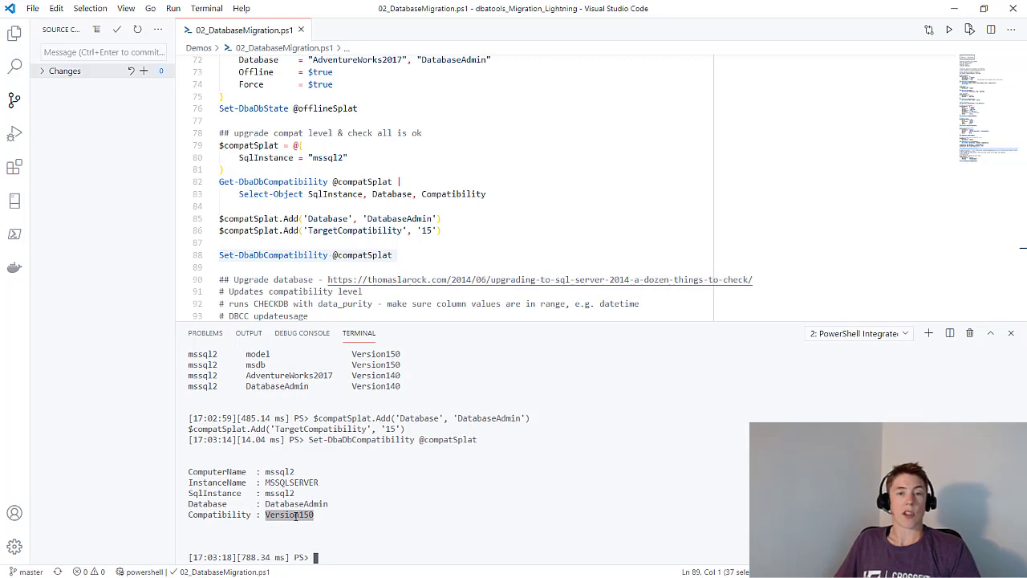
scroll("down", 3)
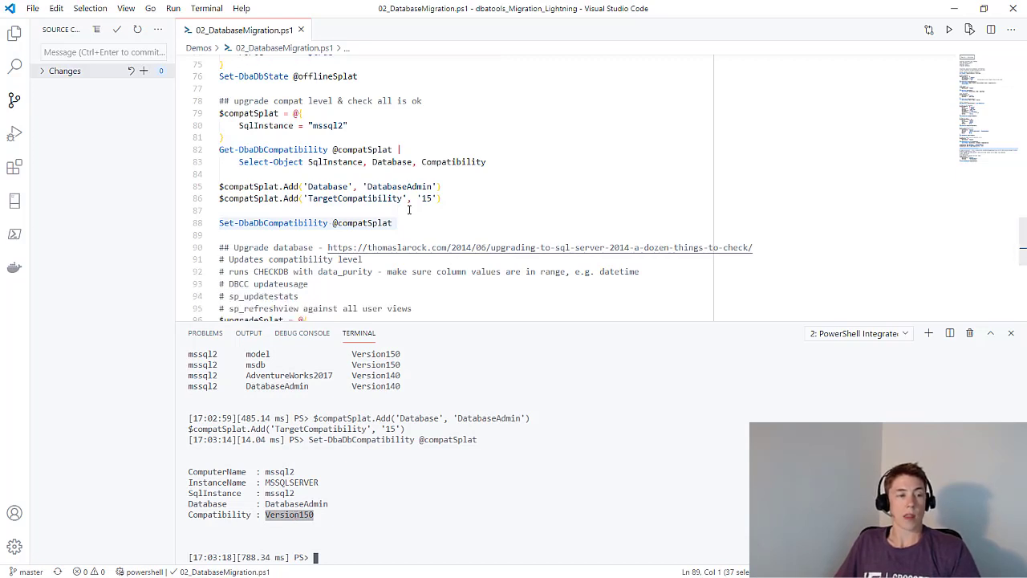
scroll("down", 3)
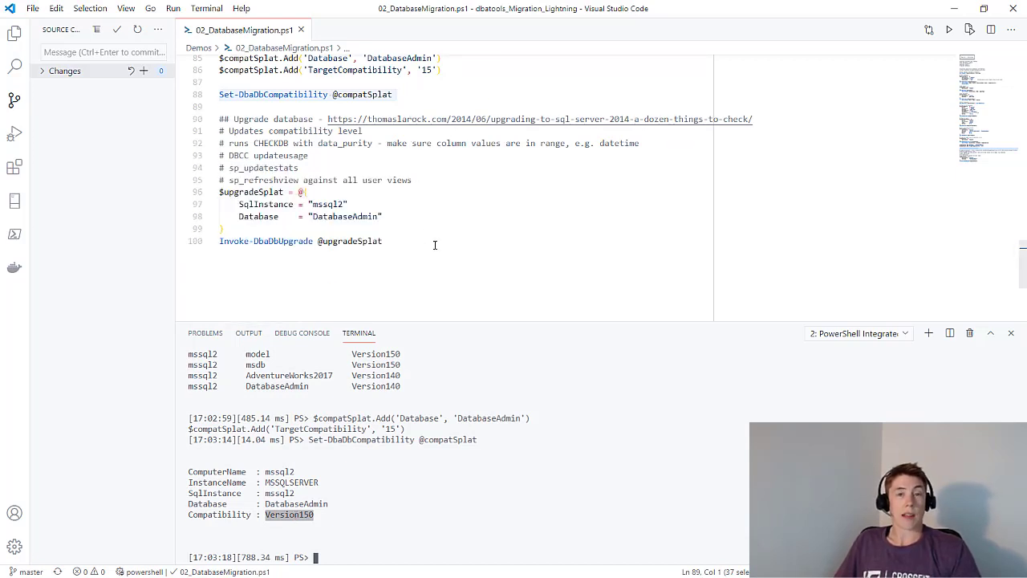